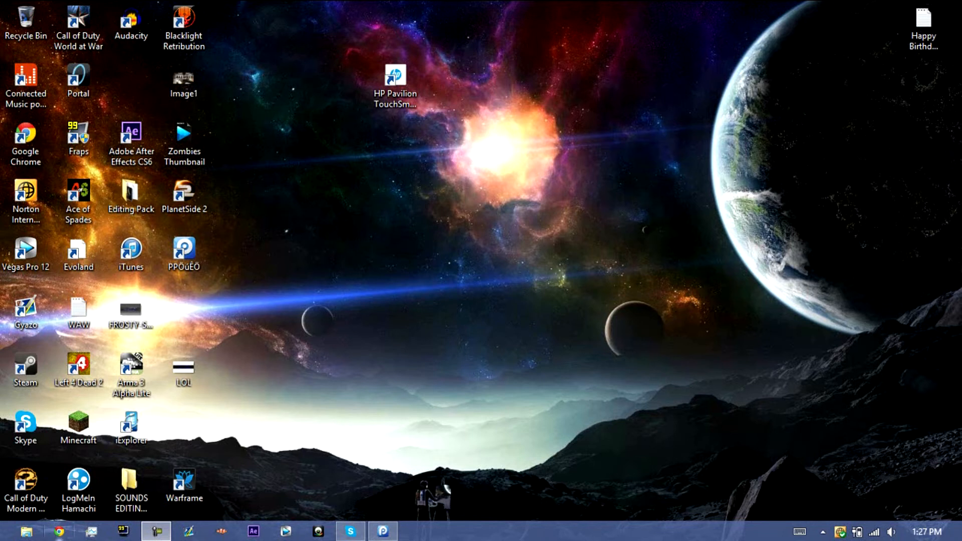
Launch Google Chrome from the taskbar
left_click(63, 529)
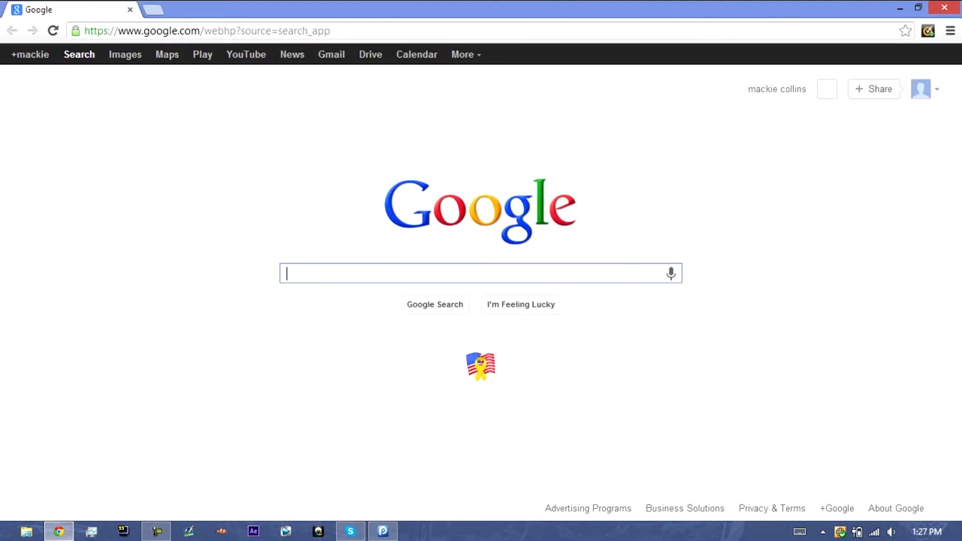
type("pp25")
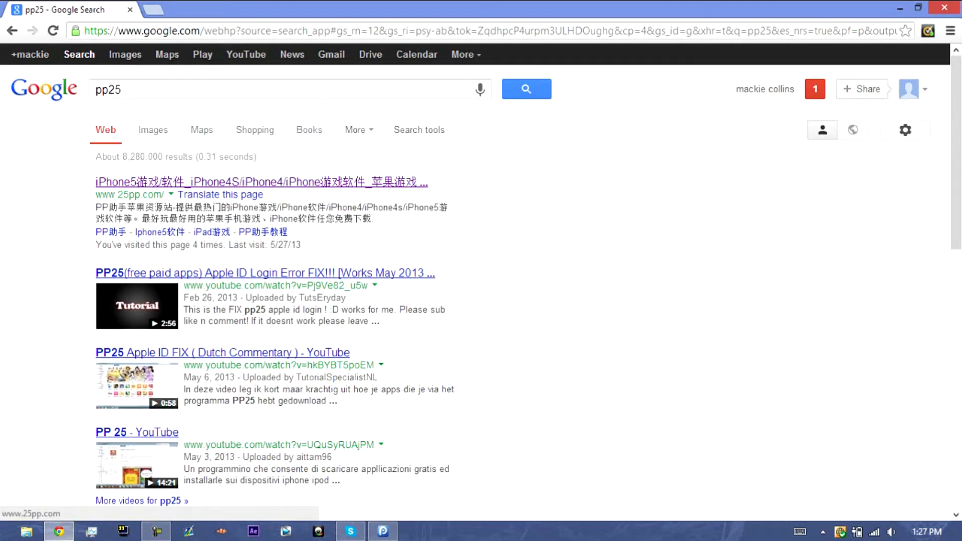
left_click(260, 182)
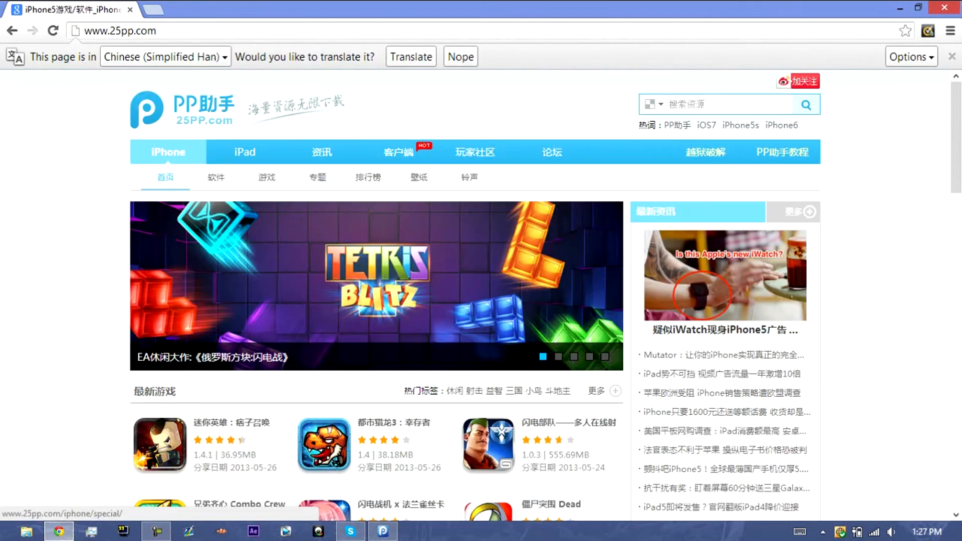
Translate 25pp.com into English and send Temple Run 2 to PP Assistant for download
left_click(410, 56)
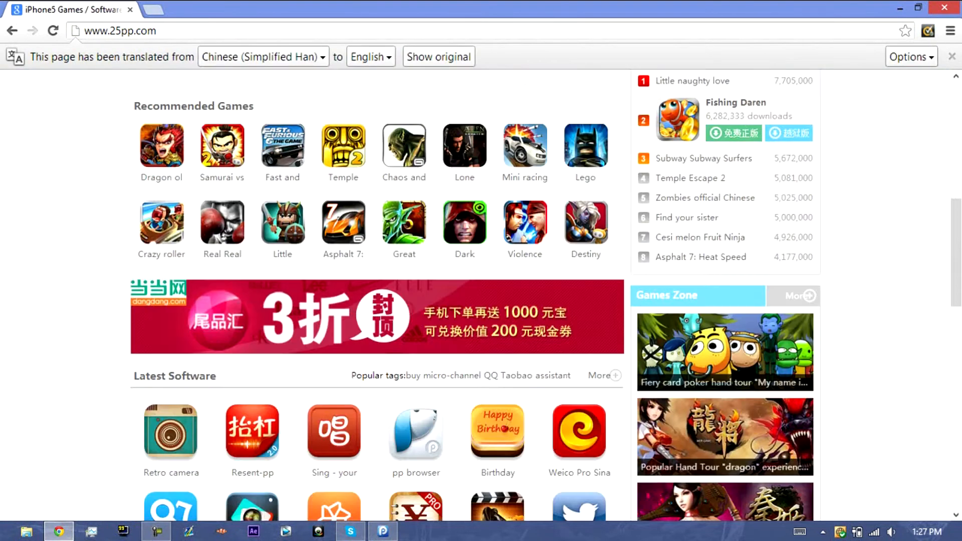
left_click(343, 145)
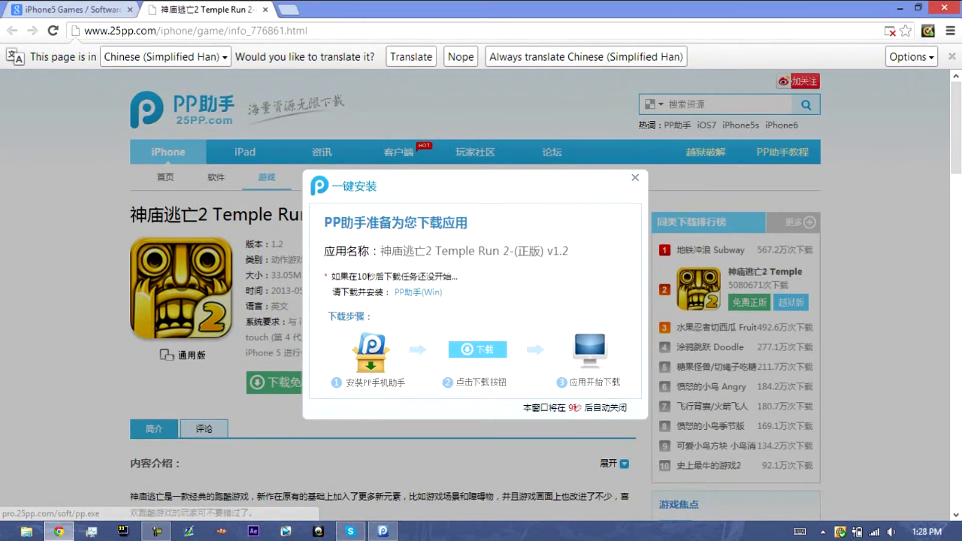
left_click(635, 177)
type("d")
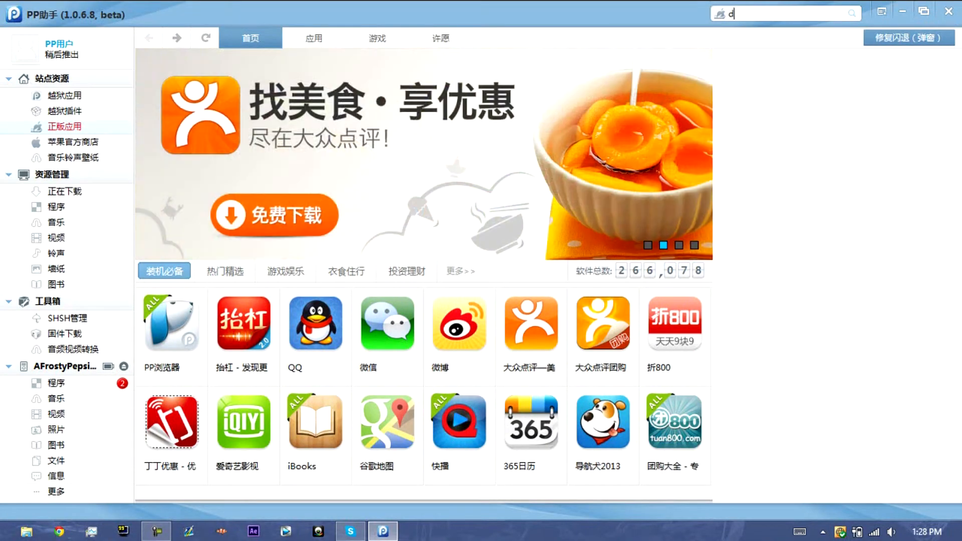
Search PP Assistant for 'disp rec' and download Disp Recorder
type("isp rec")
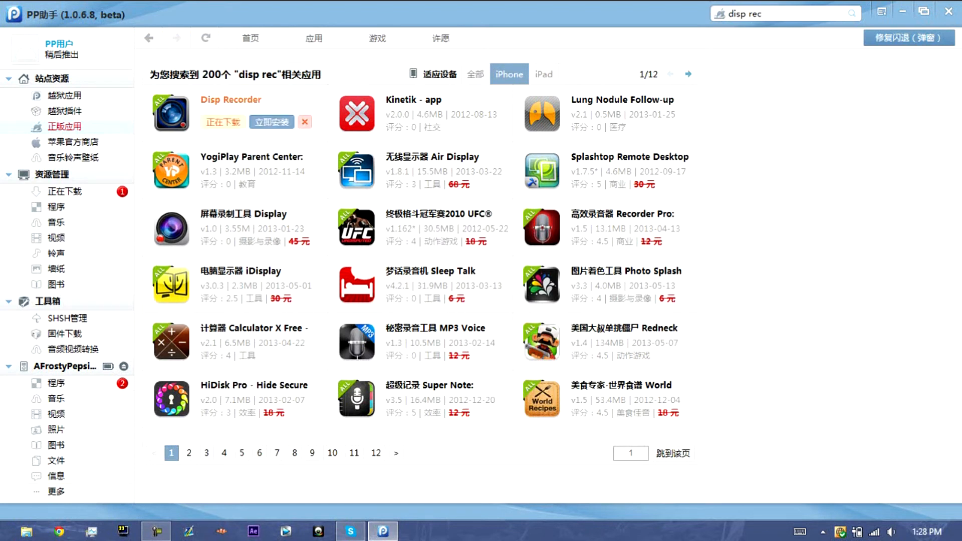
View in-progress downloads and answer No to deleting the Disp Recorder download
left_click(66, 191)
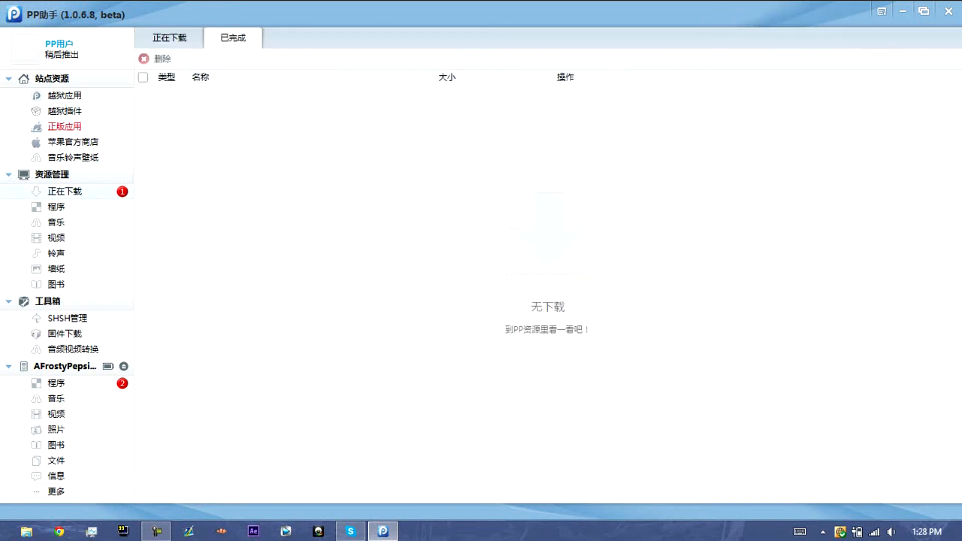
left_click(171, 38)
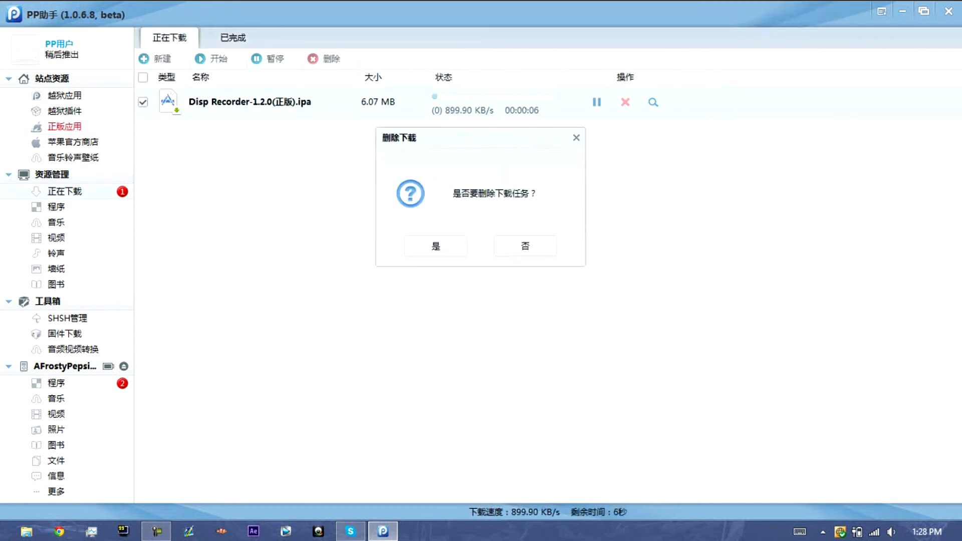
left_click(435, 246)
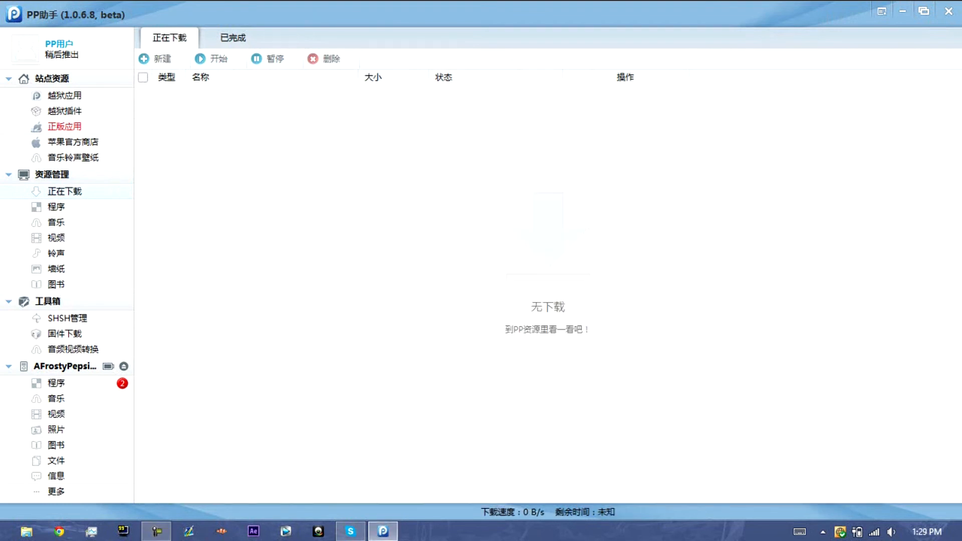
Check iPod apps and downloads, then show downloaded programs and right-click Disp Recorder
left_click(56, 383)
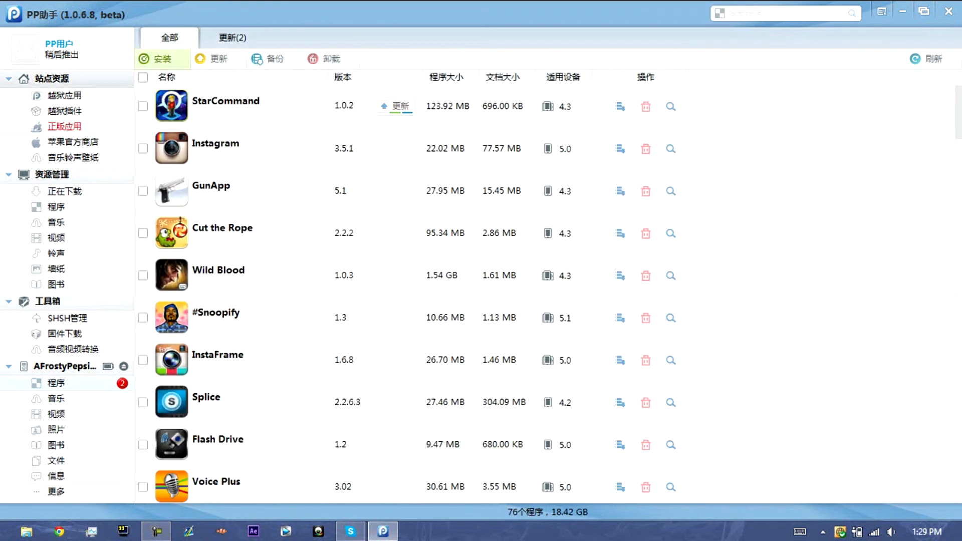
left_click(63, 191)
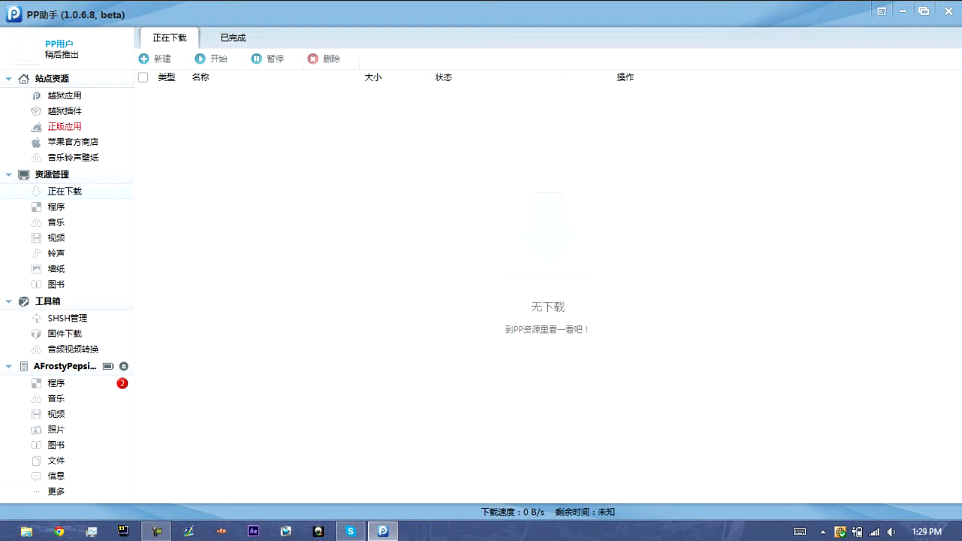
left_click(56, 207)
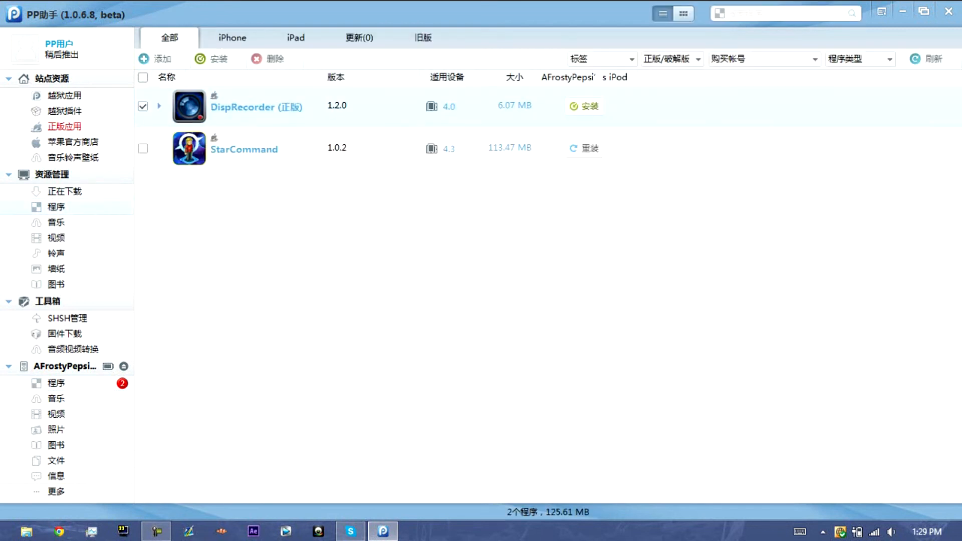
right_click(256, 106)
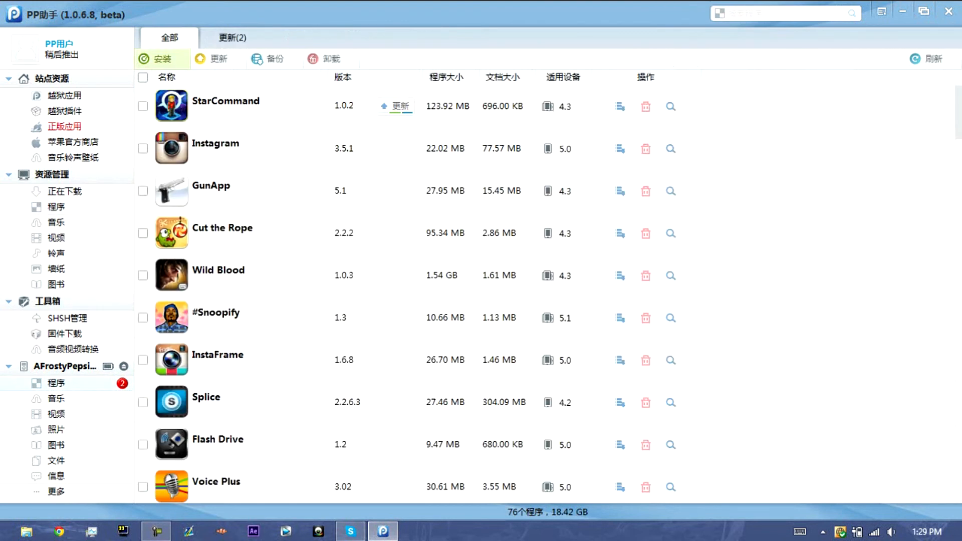
Enter 'disp rec', reopen the programs list, and right-click DispRecorder for Install
type("disp rec")
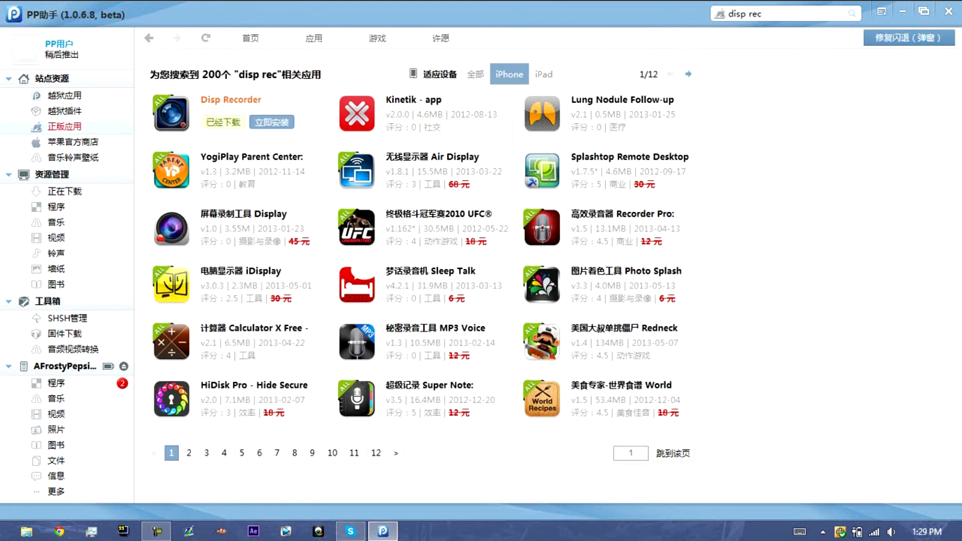
left_click(56, 207)
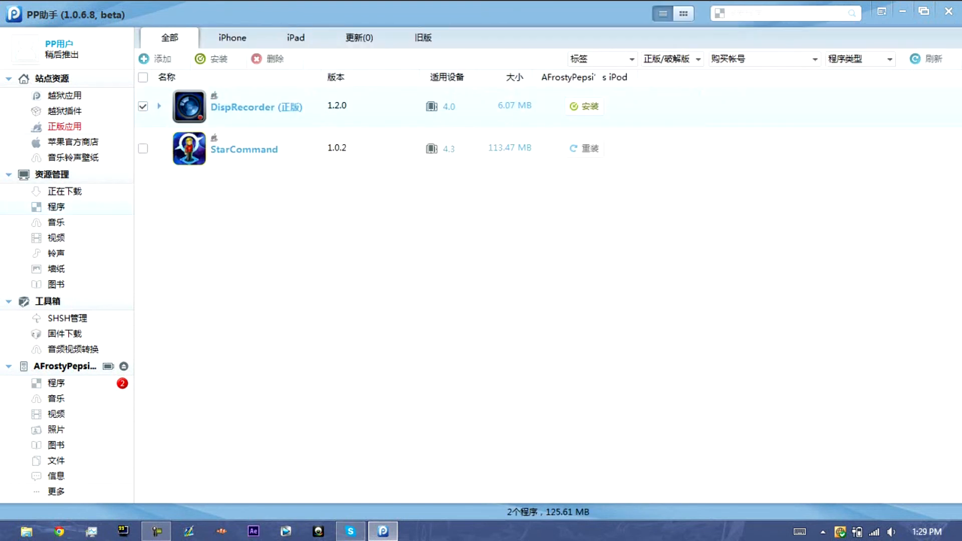
right_click(245, 107)
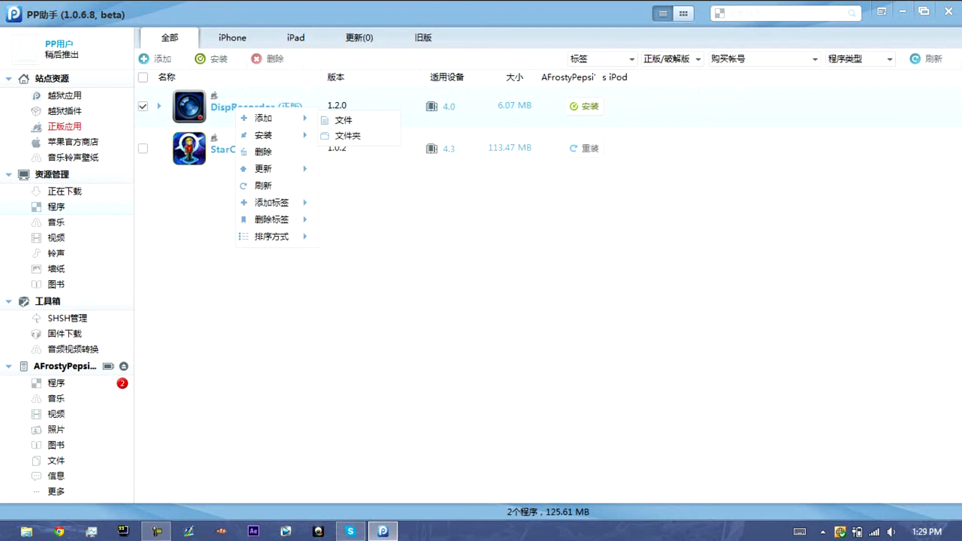